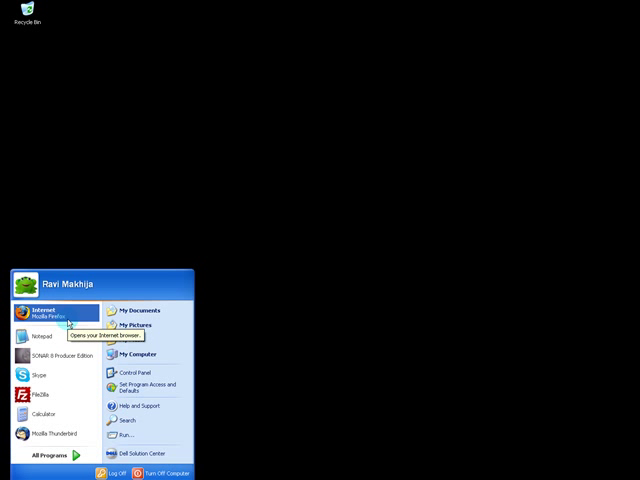
Launch Firefox and search for winplot to reach the math.exeter.edu Winplot page
{"action": "left_click", "coordinate": [48, 318]}
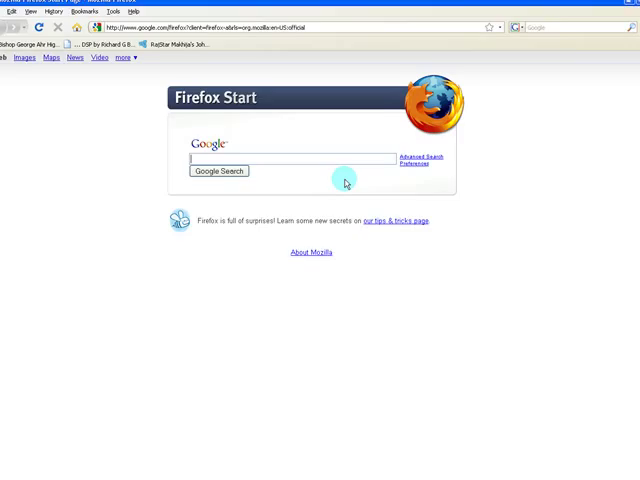
{"action": "type", "text": "winplot"}
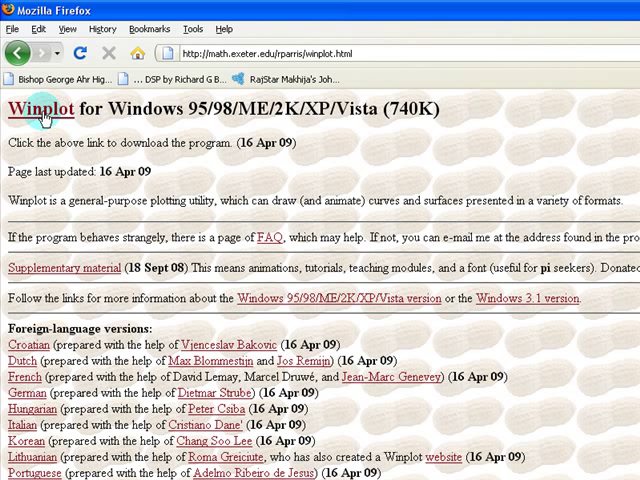
Download and save the Winplot installer wp32z.exe from the Winplot link
{"action": "left_click", "coordinate": [40, 110]}
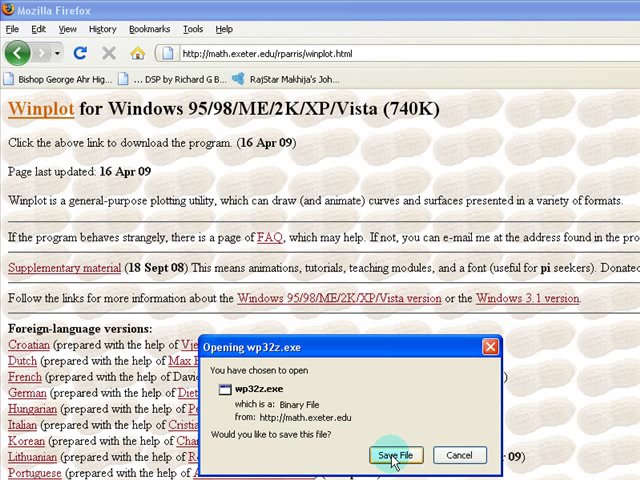
{"action": "scroll", "scroll_direction": "down", "scroll_amount": 3}
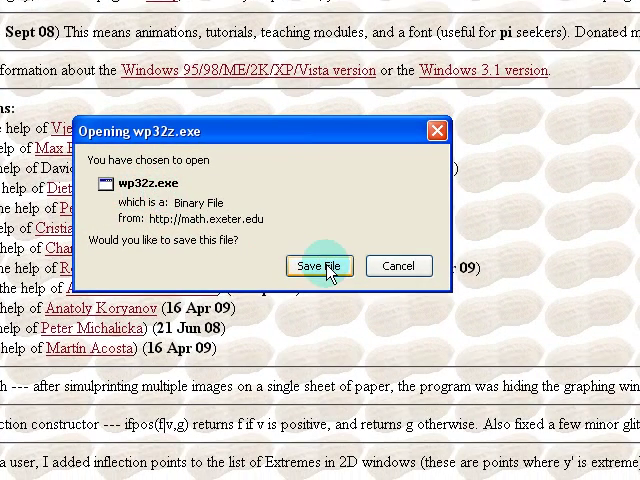
{"action": "left_click", "coordinate": [320, 265]}
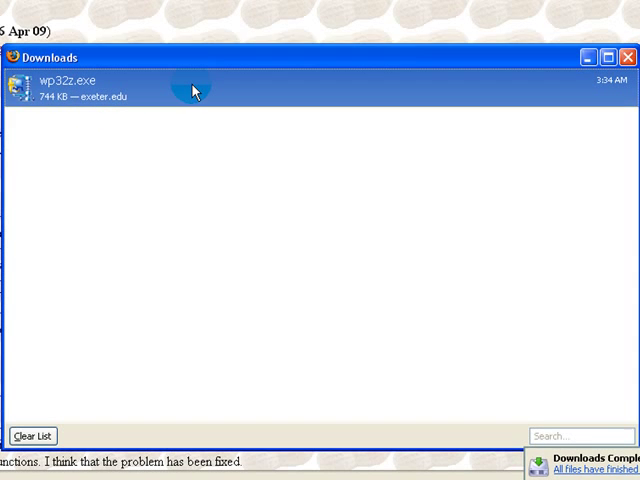
Run wp32z.exe from Downloads, approving the executable and security warnings
{"action": "double_click", "coordinate": [80, 90]}
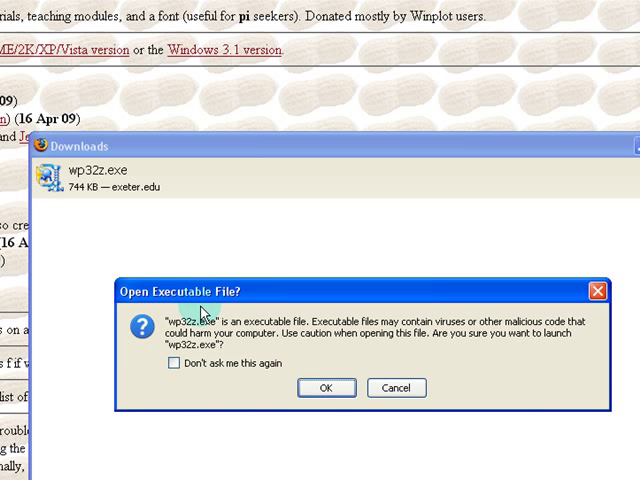
{"action": "left_click", "coordinate": [325, 388]}
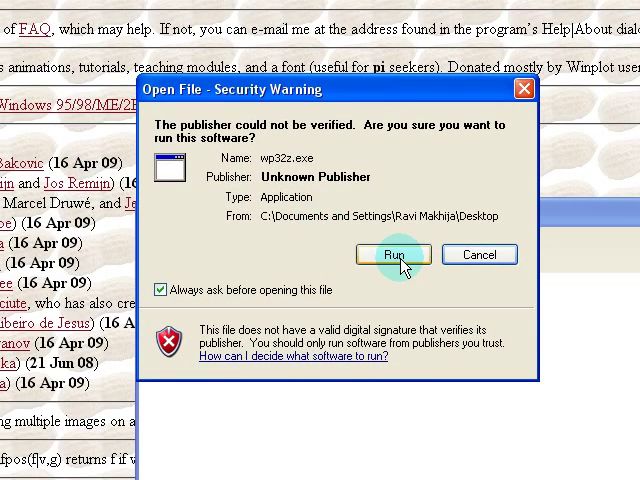
{"action": "left_click", "coordinate": [394, 254]}
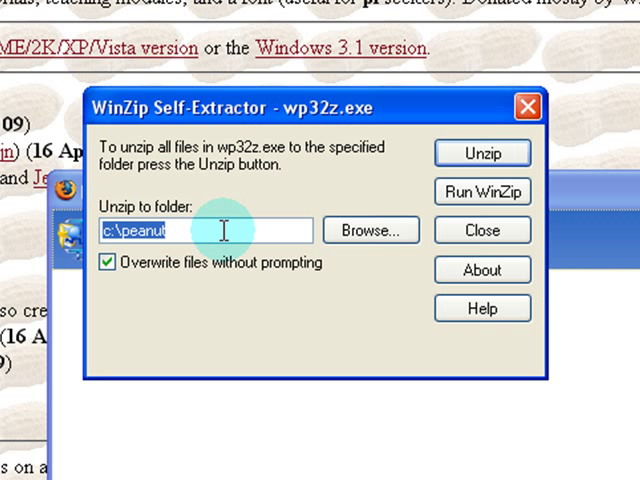
Unzip Winplot to the Desktop folder, confirm success, and close the extractor
{"action": "left_click", "coordinate": [370, 230]}
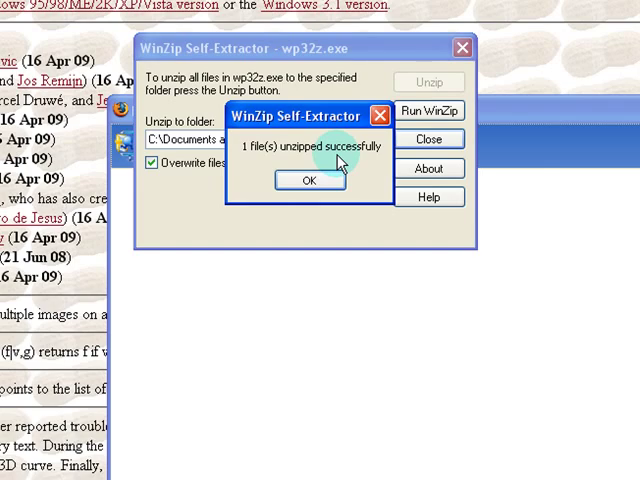
{"action": "left_click", "coordinate": [309, 181]}
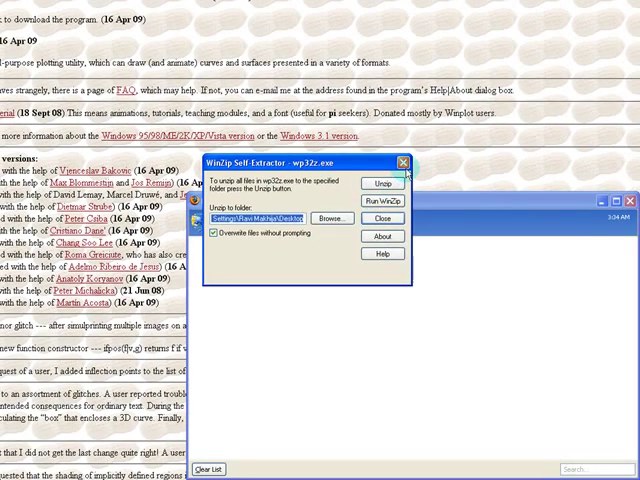
{"action": "left_click", "coordinate": [404, 218]}
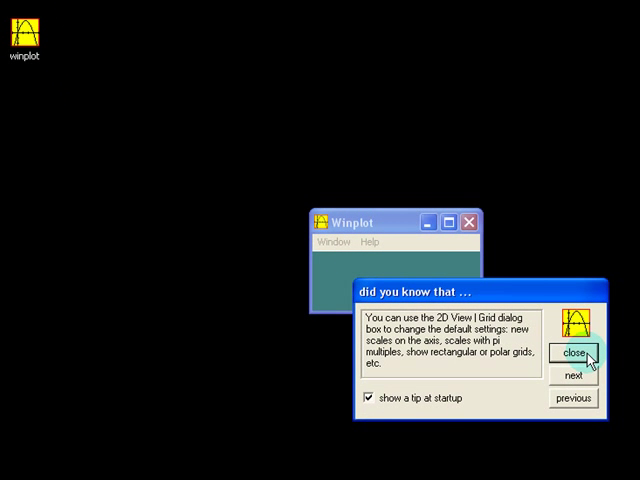
Close Winplot's 'did you know that ...' startup tip
{"action": "left_click", "coordinate": [573, 352]}
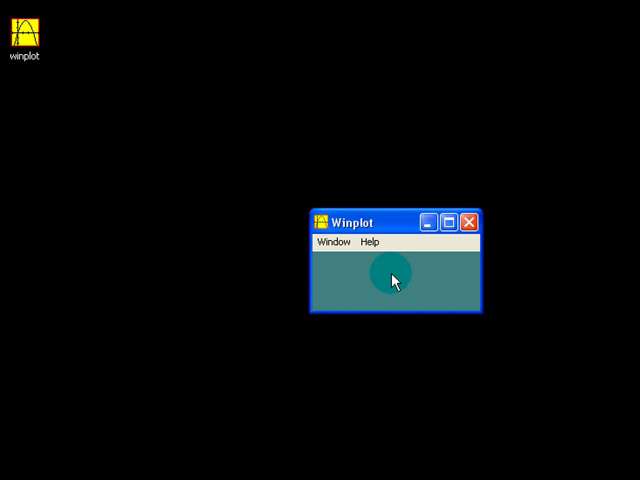